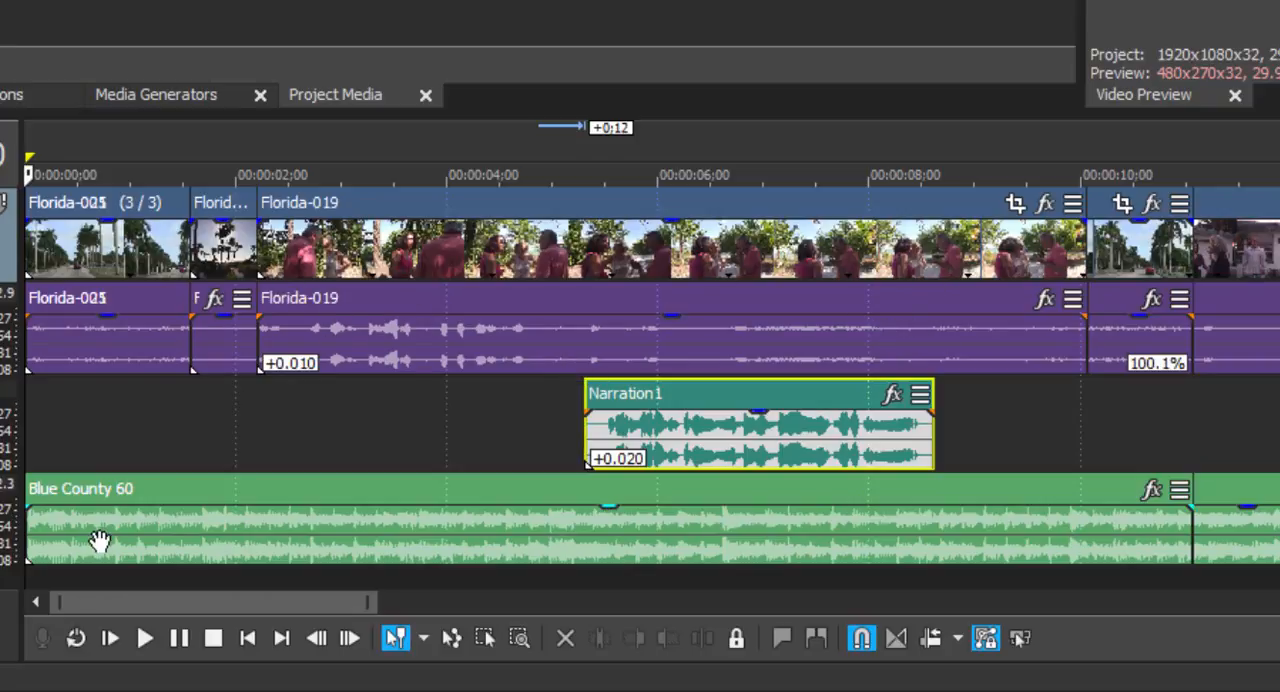
pyautogui.moveTo(578, 564)
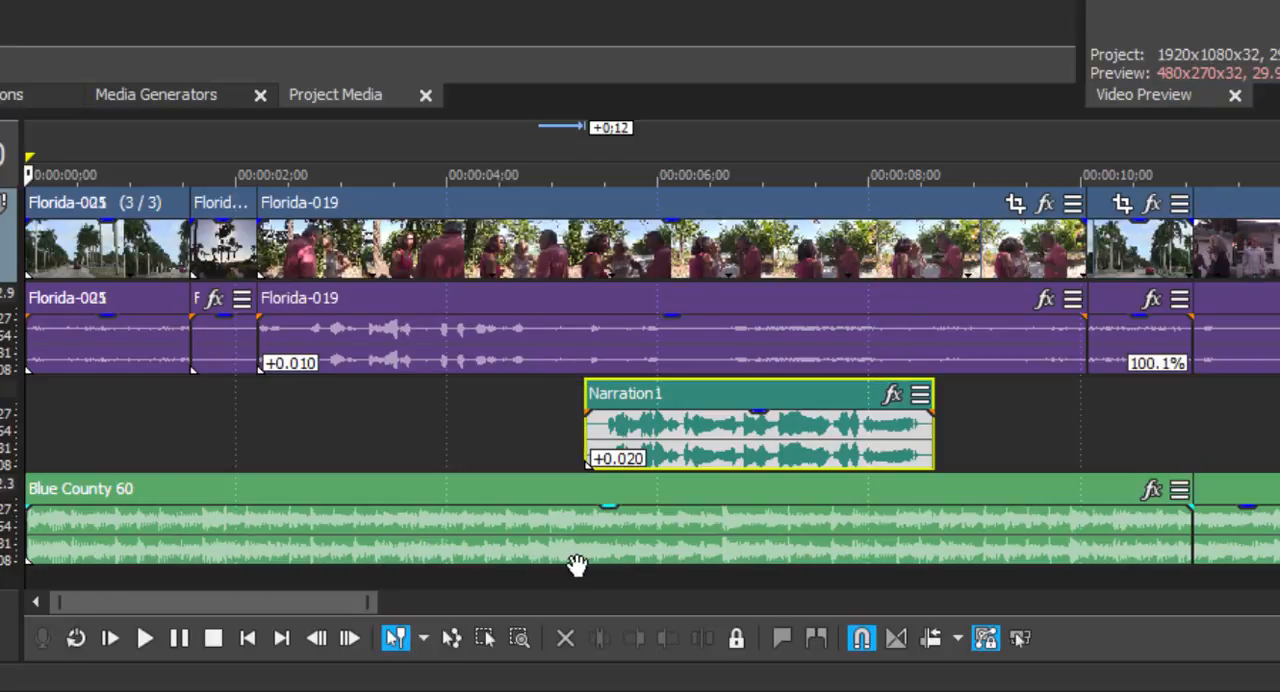
pyautogui.moveTo(864, 444)
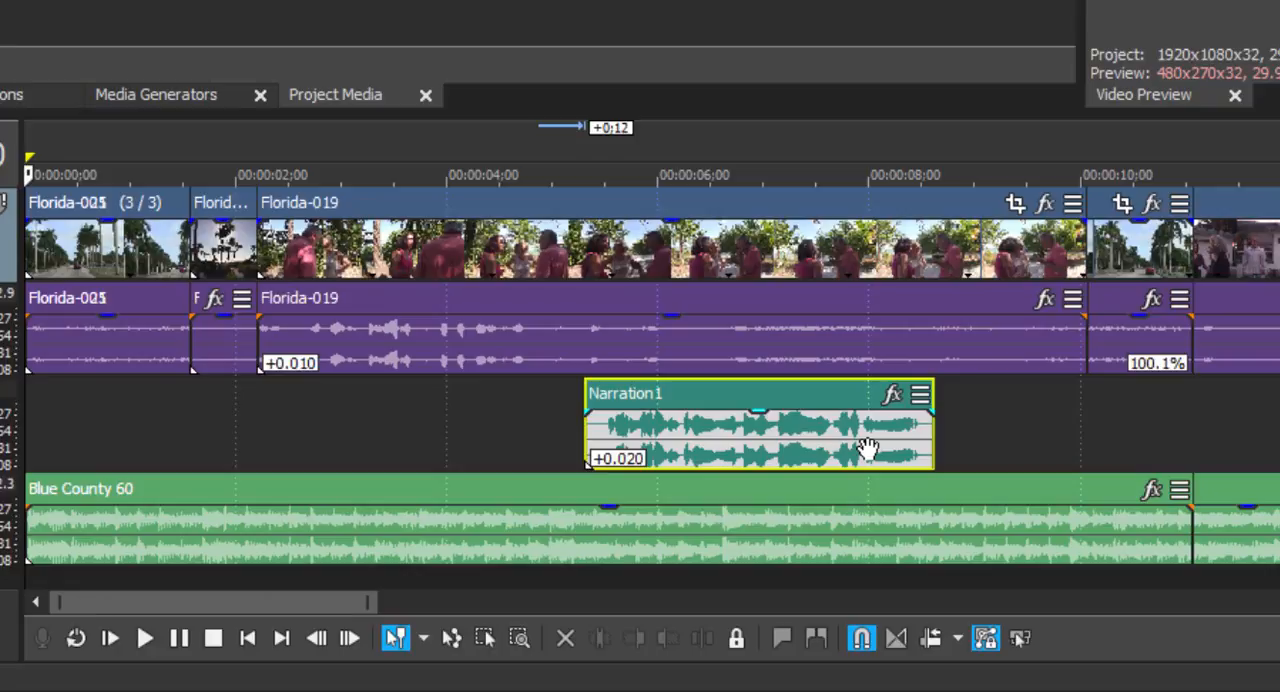
pyautogui.moveTo(680, 236)
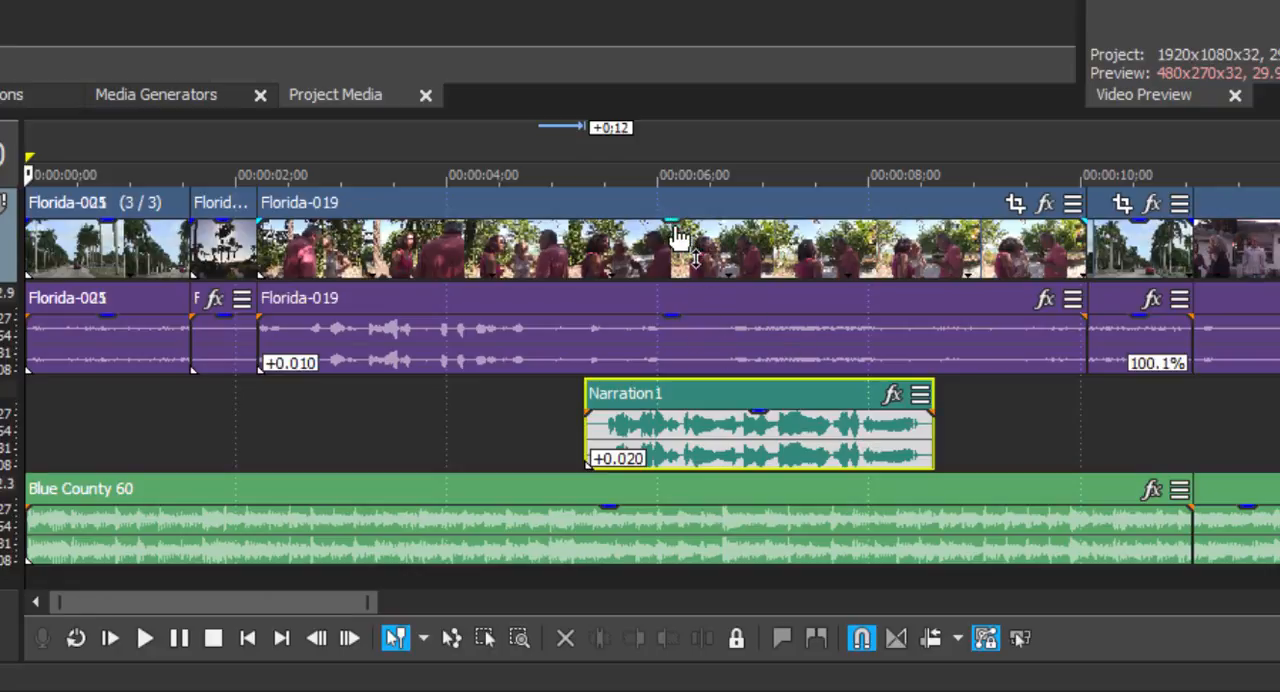
pyautogui.moveTo(676, 304)
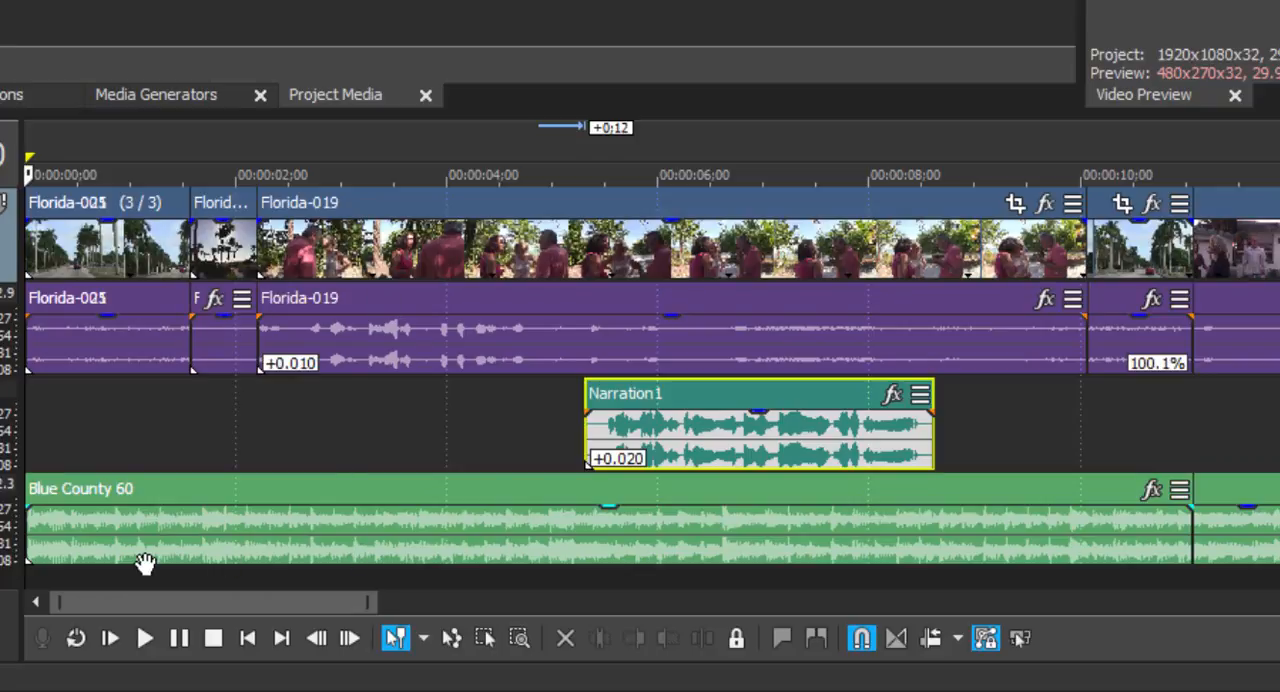
pyautogui.moveTo(548, 558)
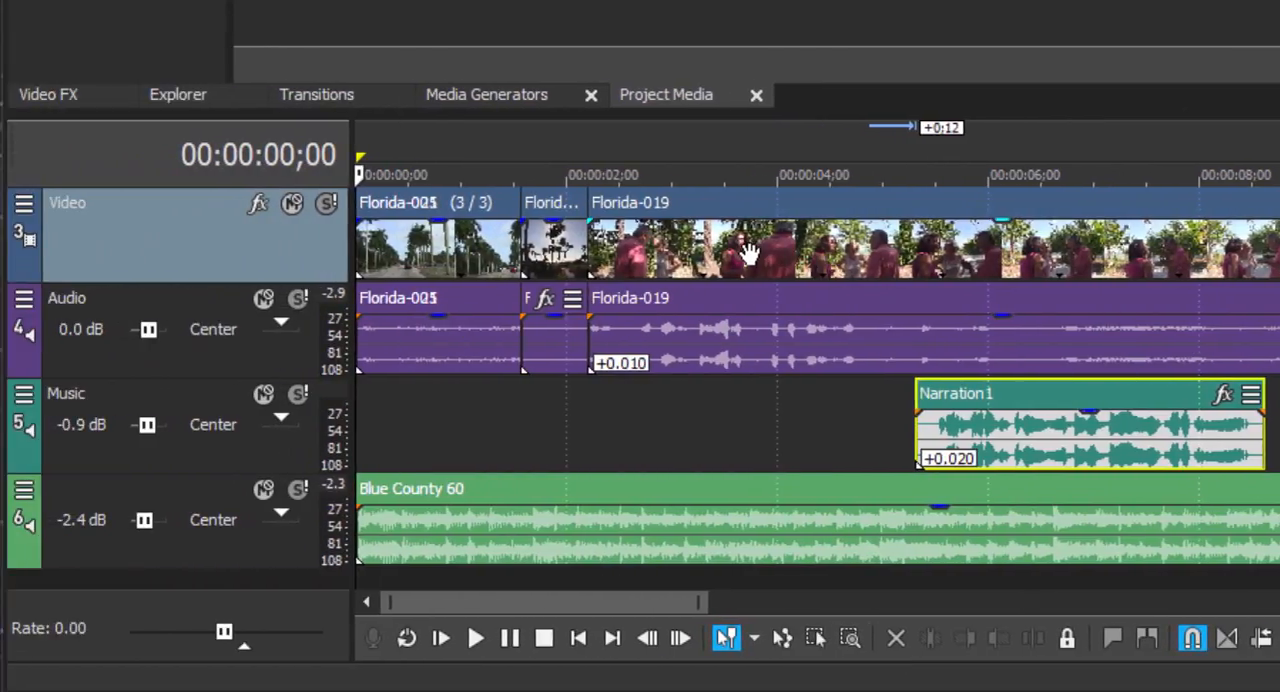
pyautogui.moveTo(430, 284)
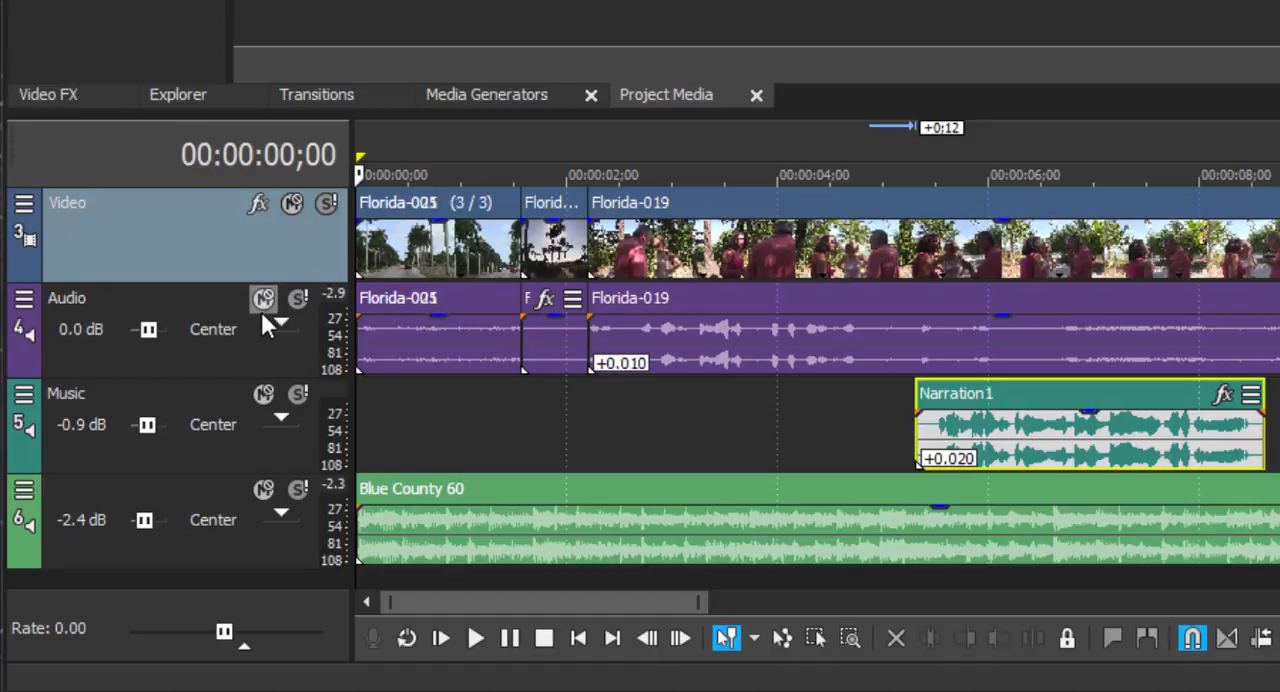
pyautogui.moveTo(264, 300)
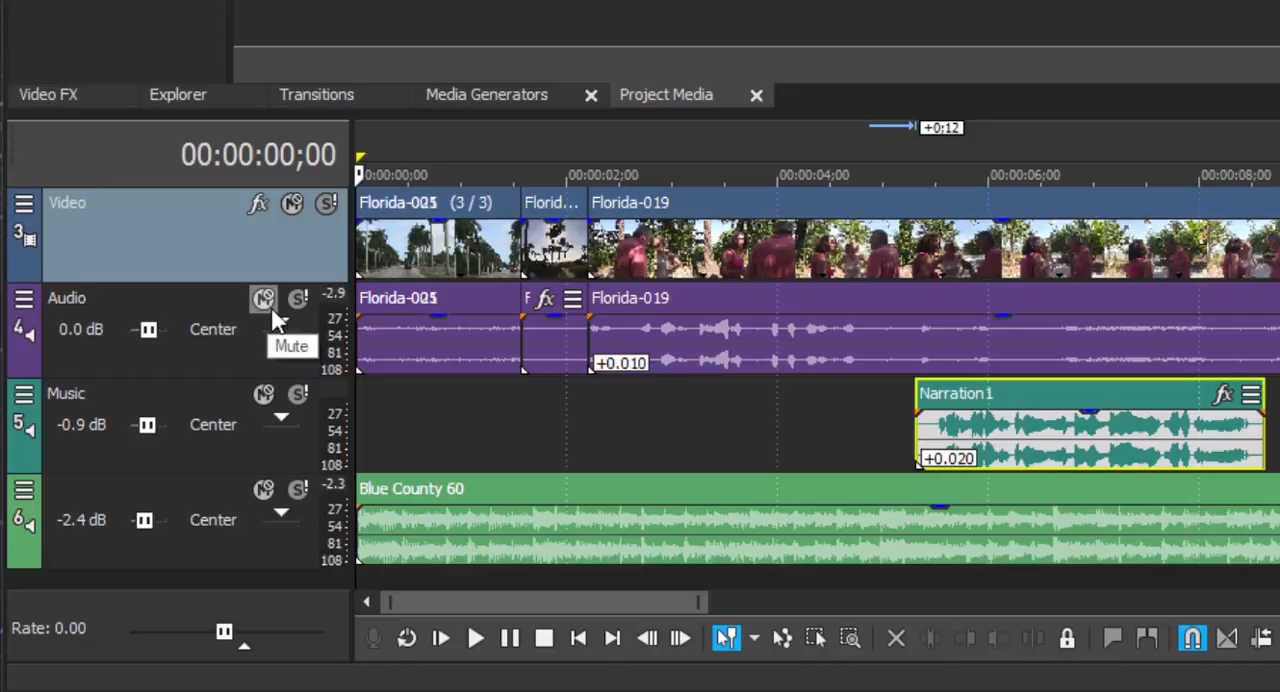
pyautogui.moveTo(270, 316)
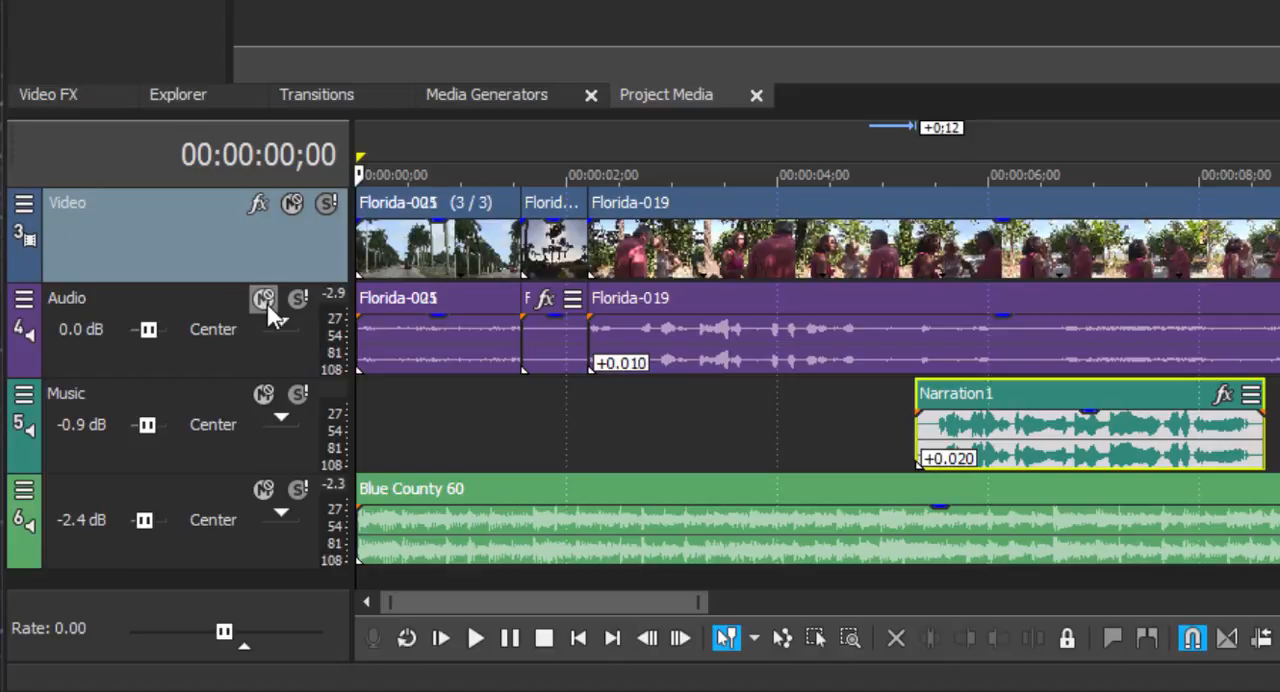
pyautogui.moveTo(264, 300)
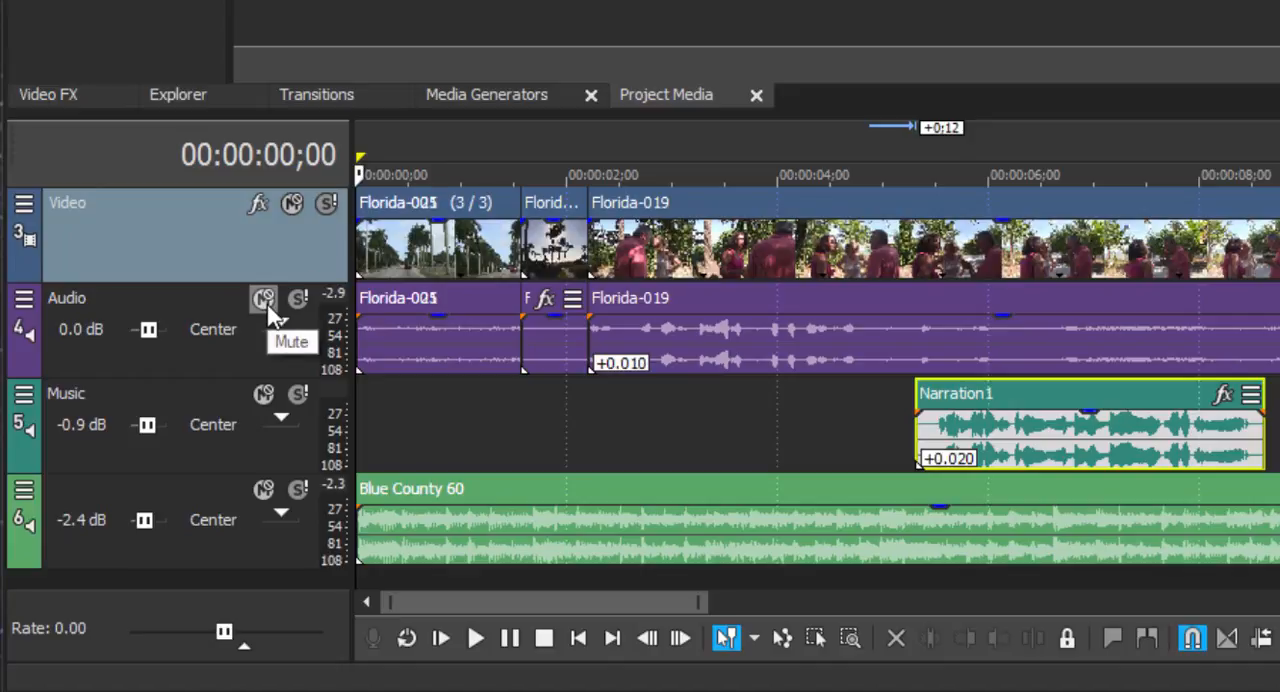
pyautogui.moveTo(480, 288)
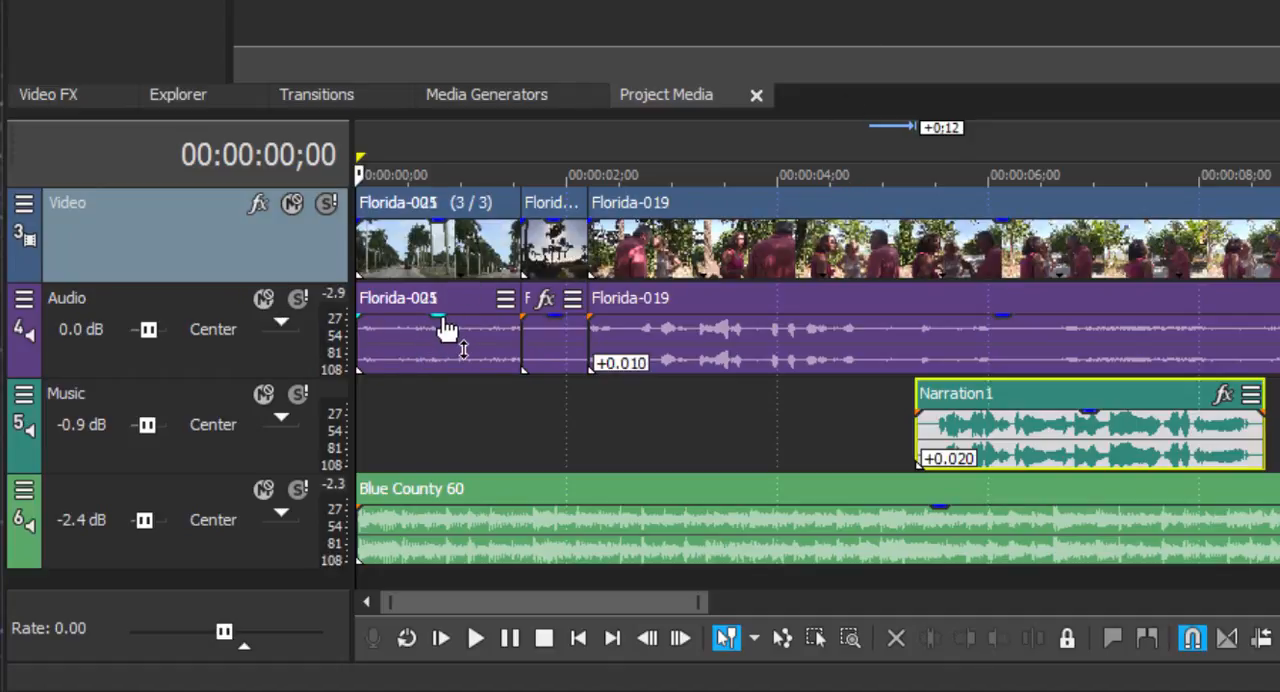
pyautogui.moveTo(448, 330)
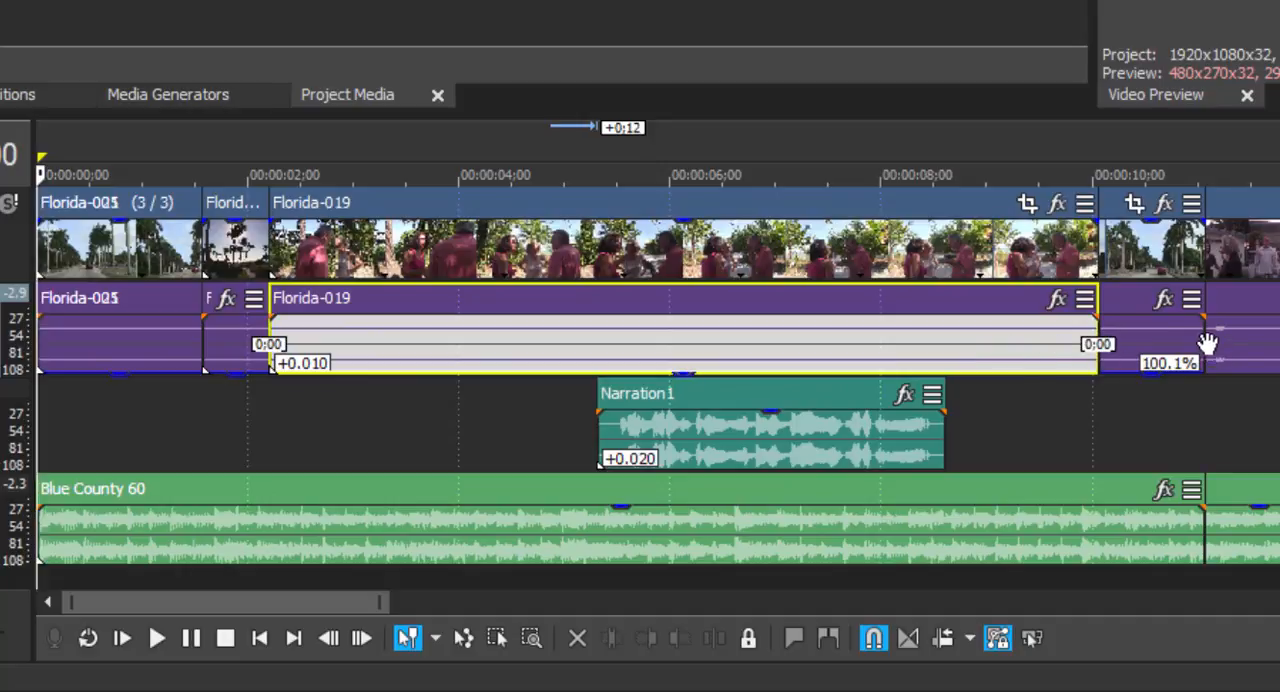
pyautogui.moveTo(1156, 316)
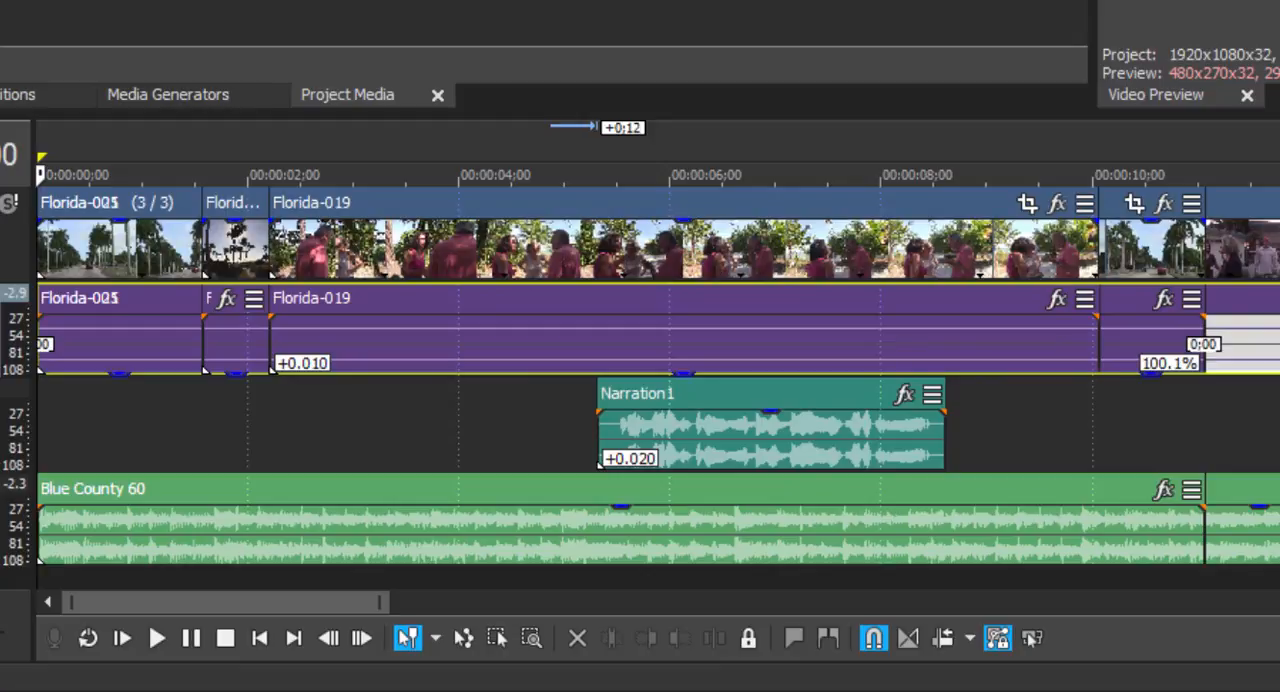
pyautogui.moveTo(1256, 214)
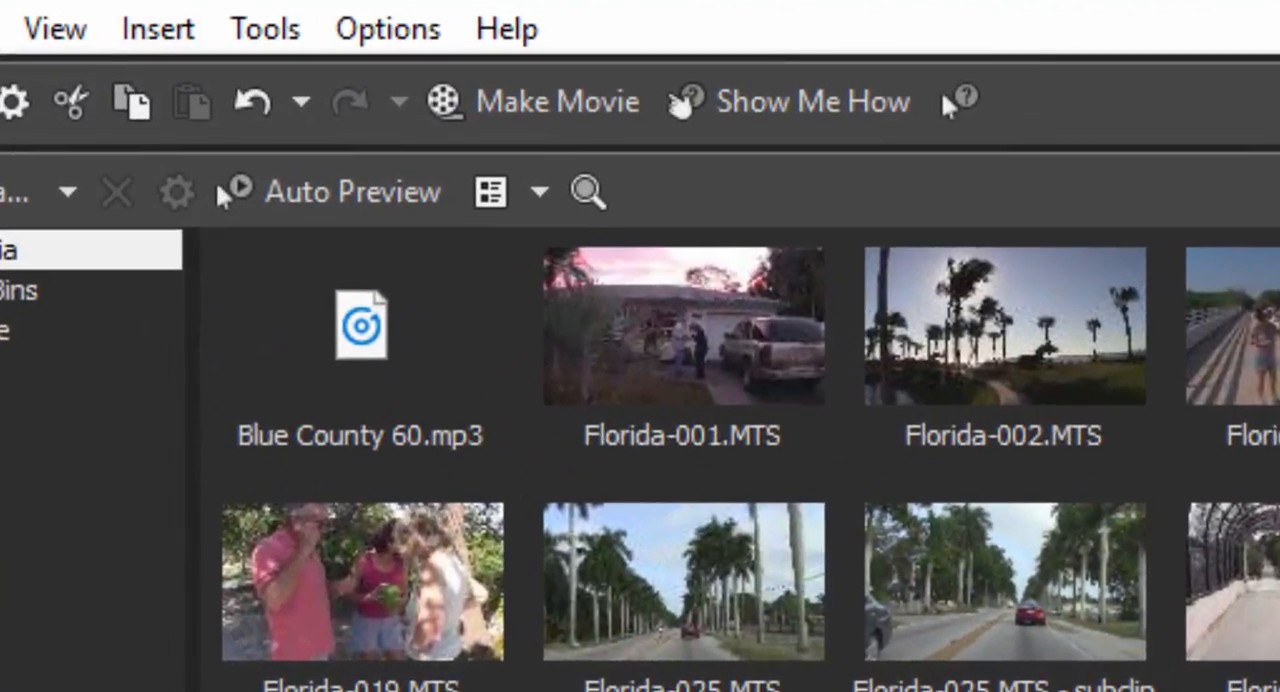
# Add a volume envelope to the Blue County 60 music track via the Insert menu.
pyautogui.click(156, 28)
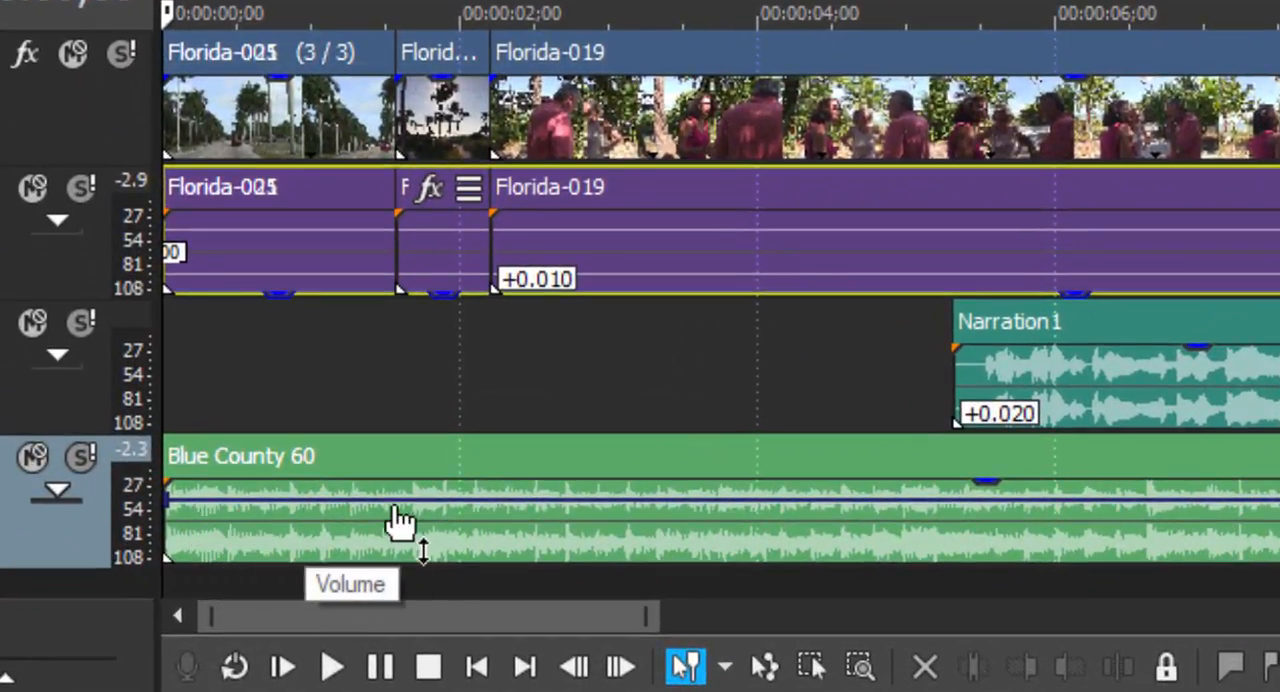
pyautogui.moveTo(420, 540)
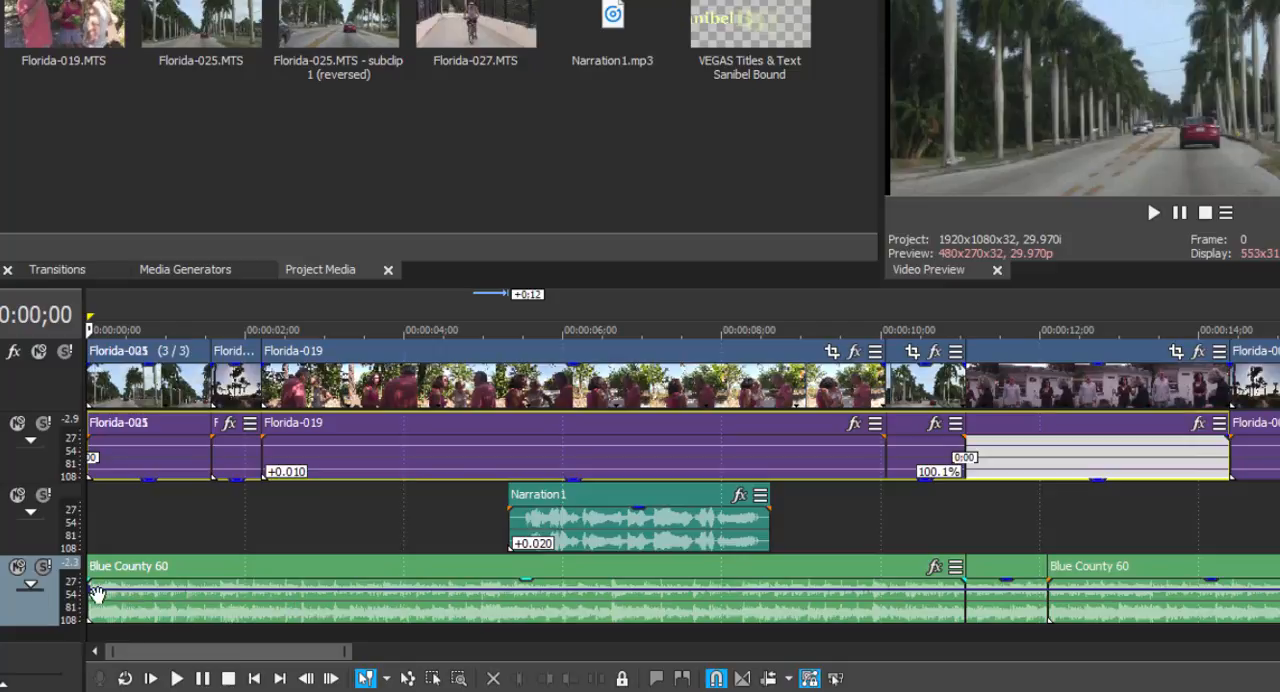
pyautogui.moveTo(832, 596)
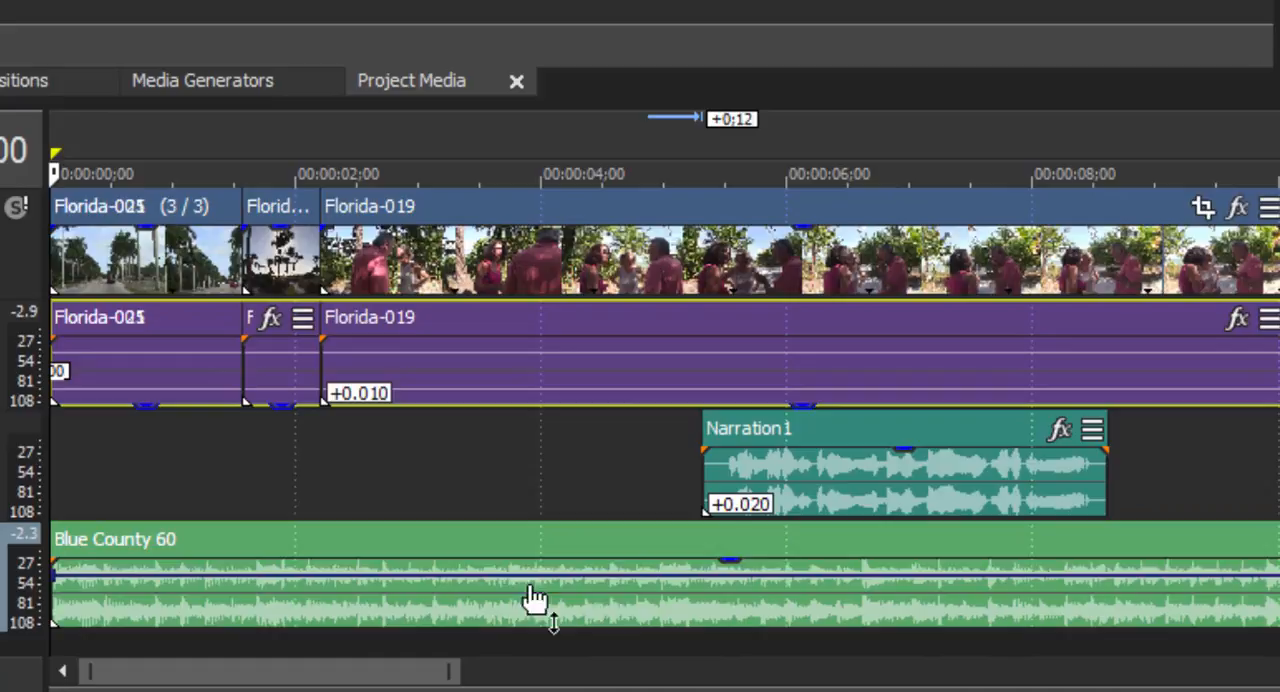
pyautogui.moveTo(716, 580)
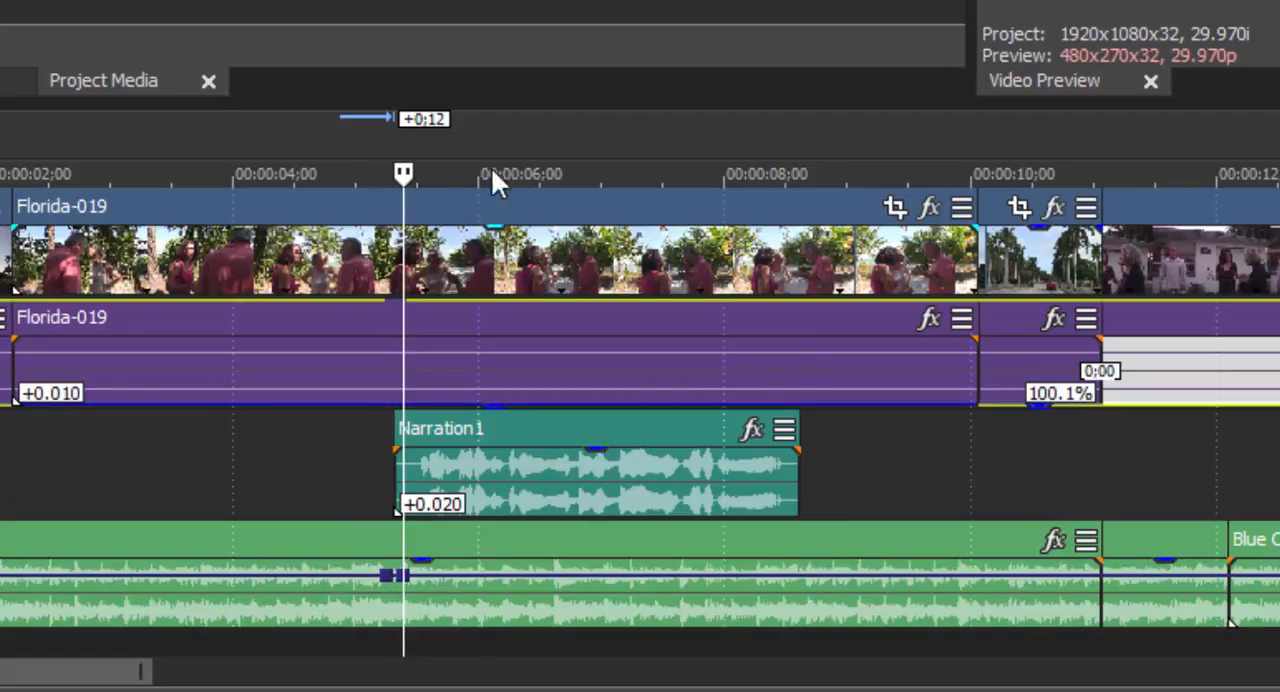
pyautogui.moveTo(804, 584)
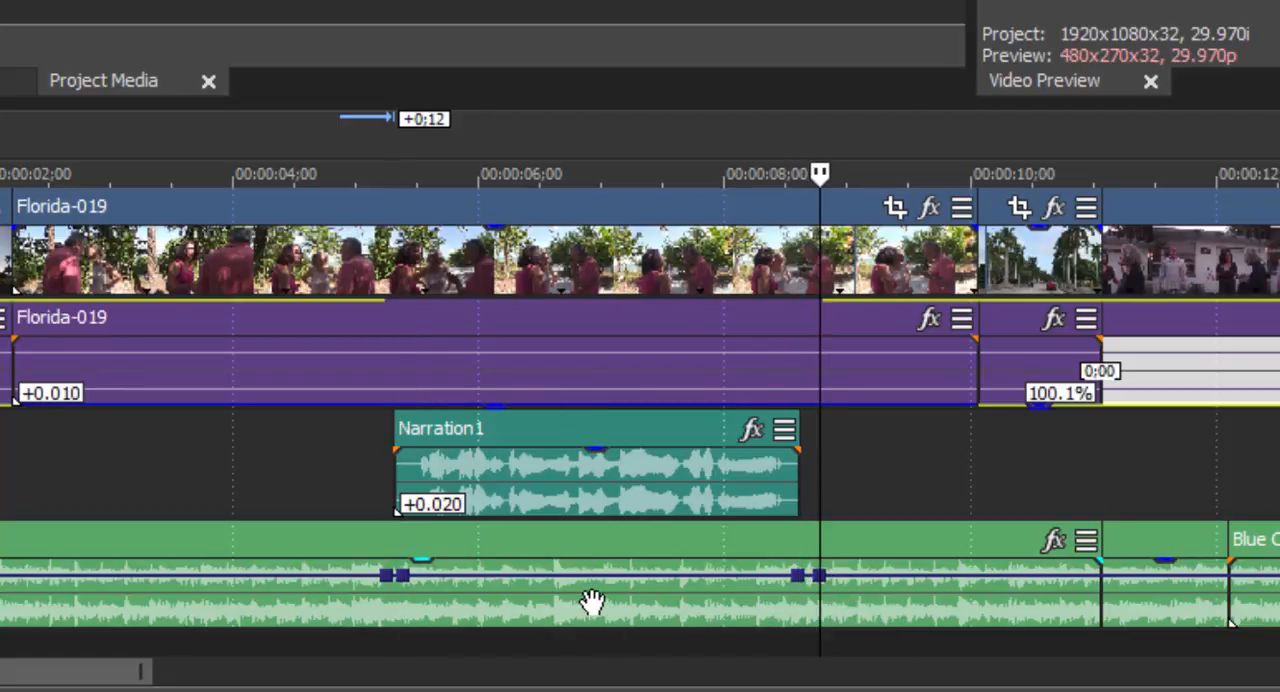
pyautogui.moveTo(620, 580)
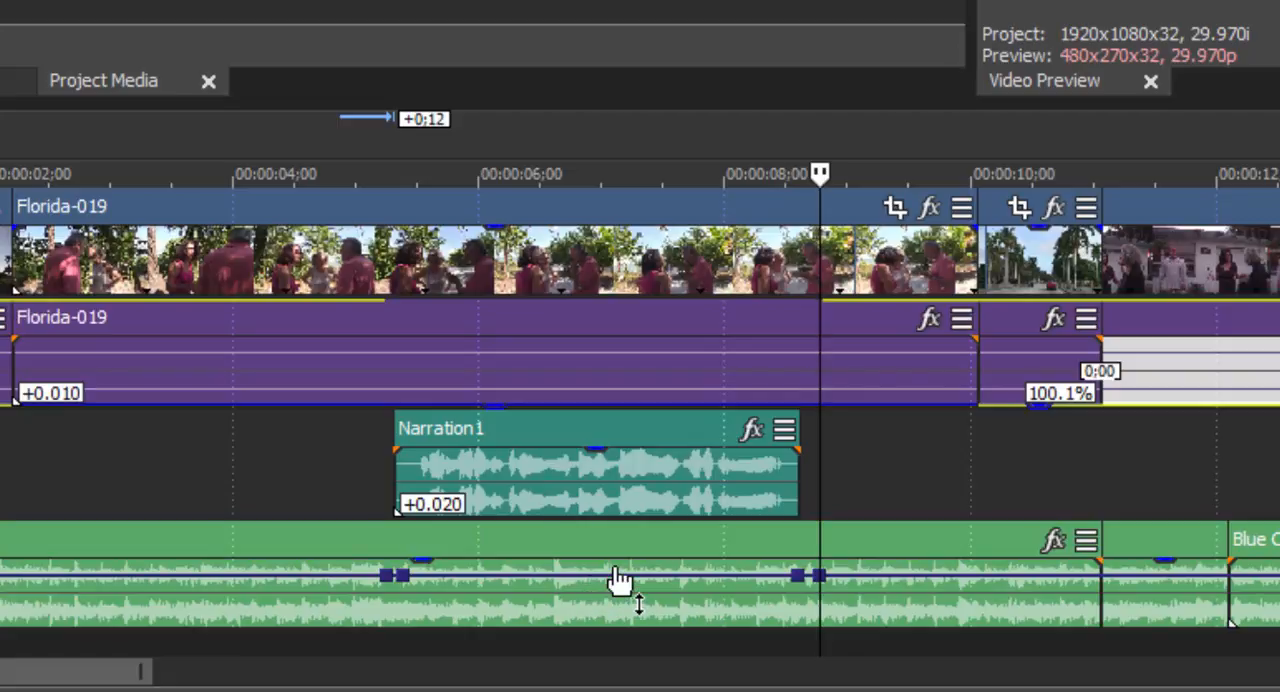
pyautogui.moveTo(620, 578)
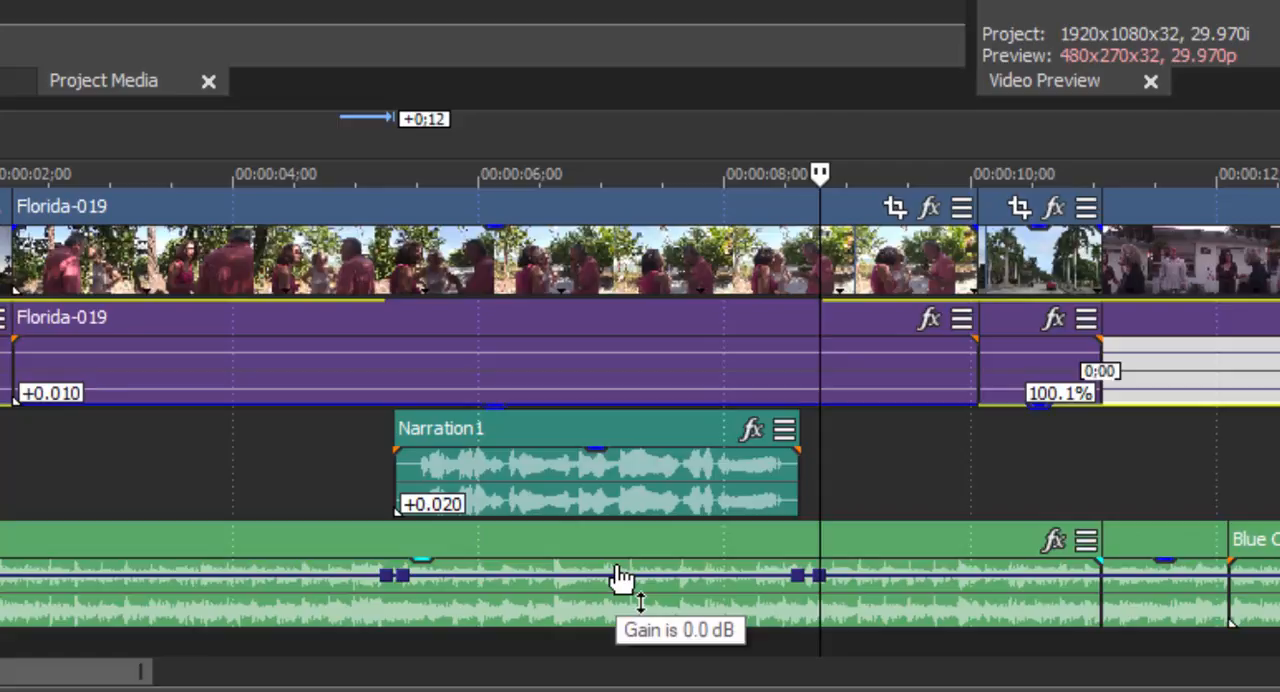
pyautogui.moveTo(620, 596)
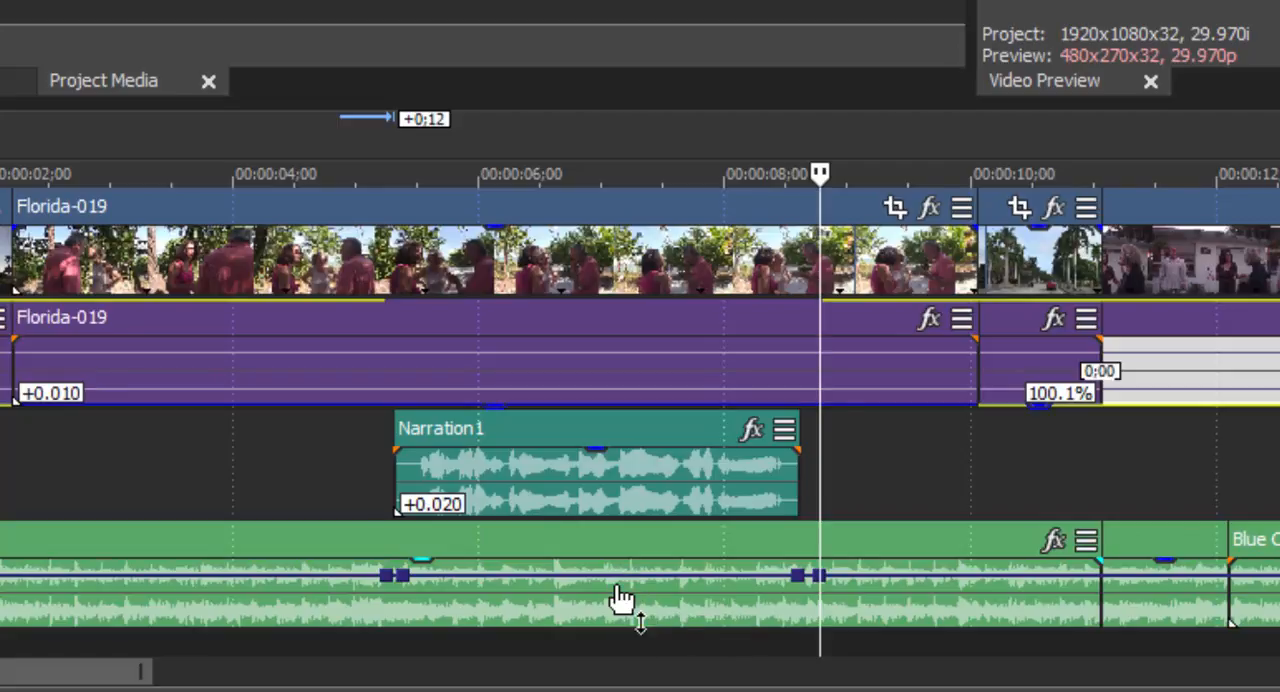
pyautogui.moveTo(622, 596)
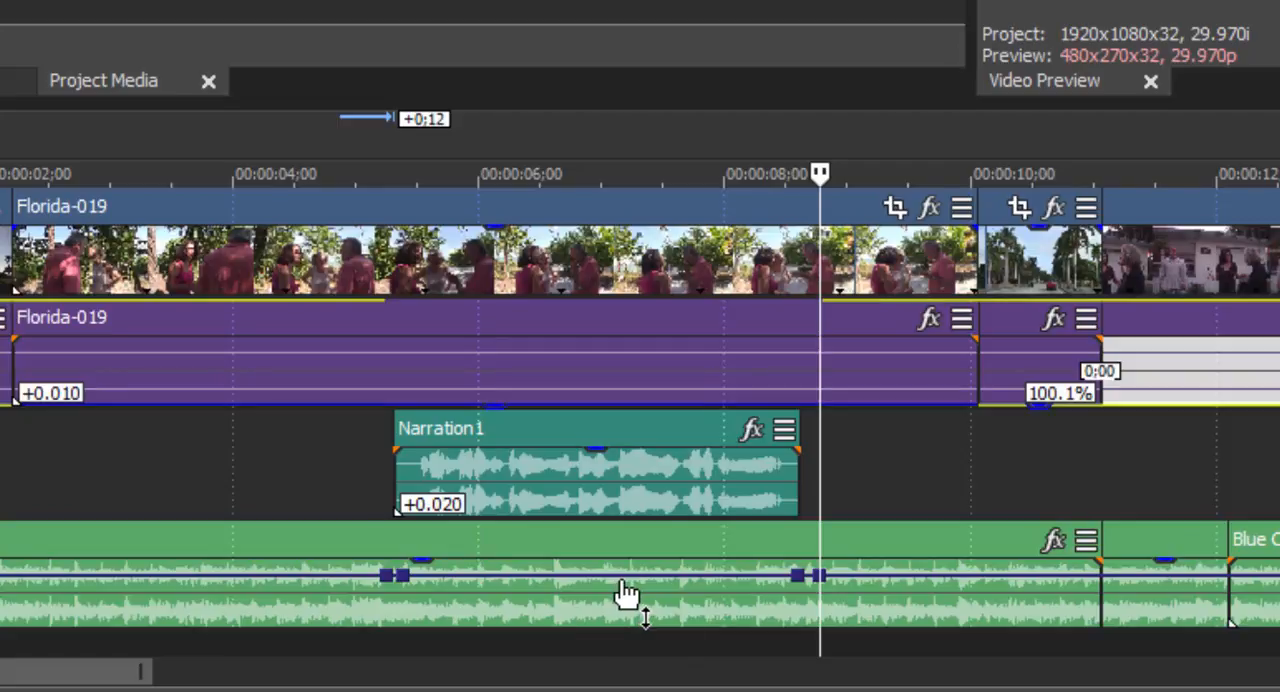
# Lower the music envelope segment spanning Narration1 to duck it under the voiceover.
pyautogui.moveTo(624, 578); pyautogui.dragTo(624, 600)
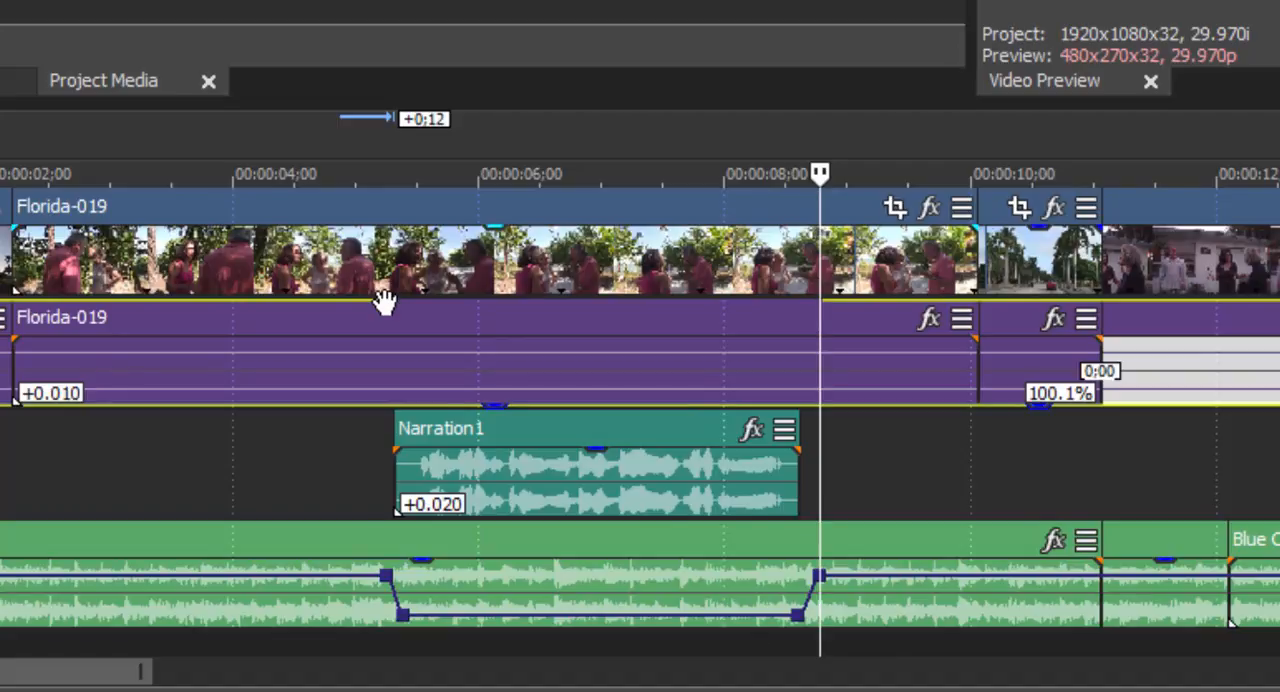
pyautogui.moveTo(384, 296)
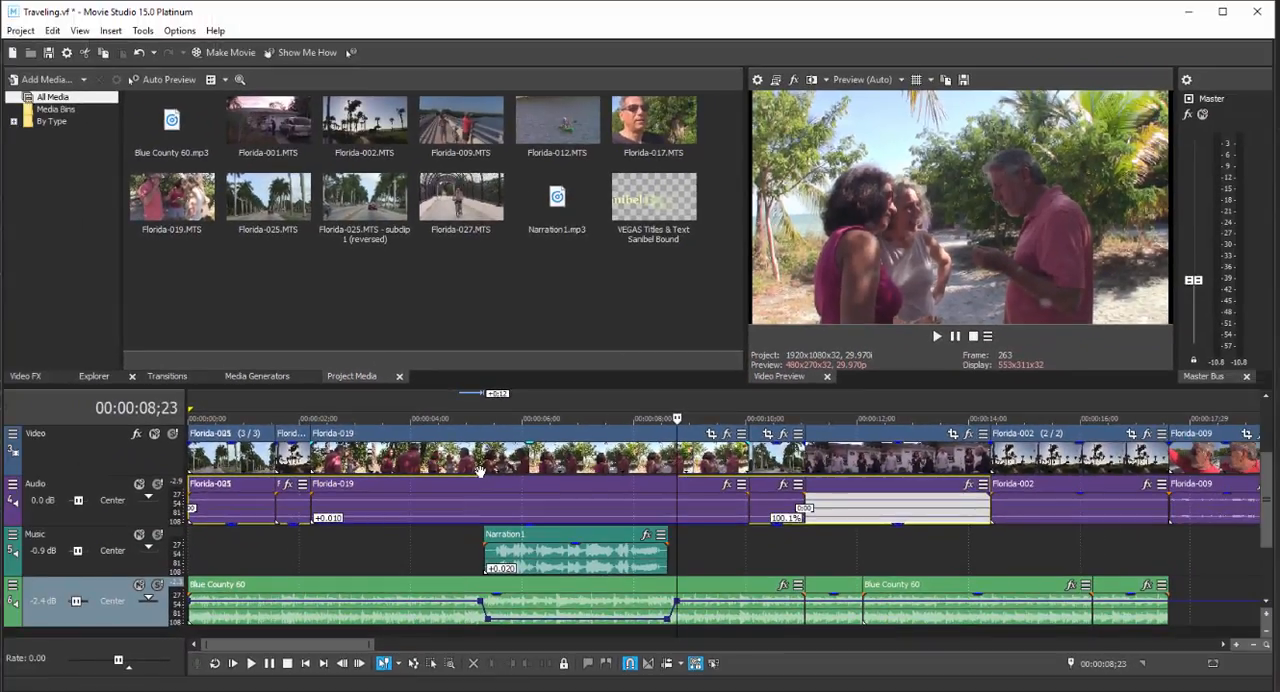
# Play the project from near the start through the narration, then stop back at the start.
pyautogui.click(584, 418)
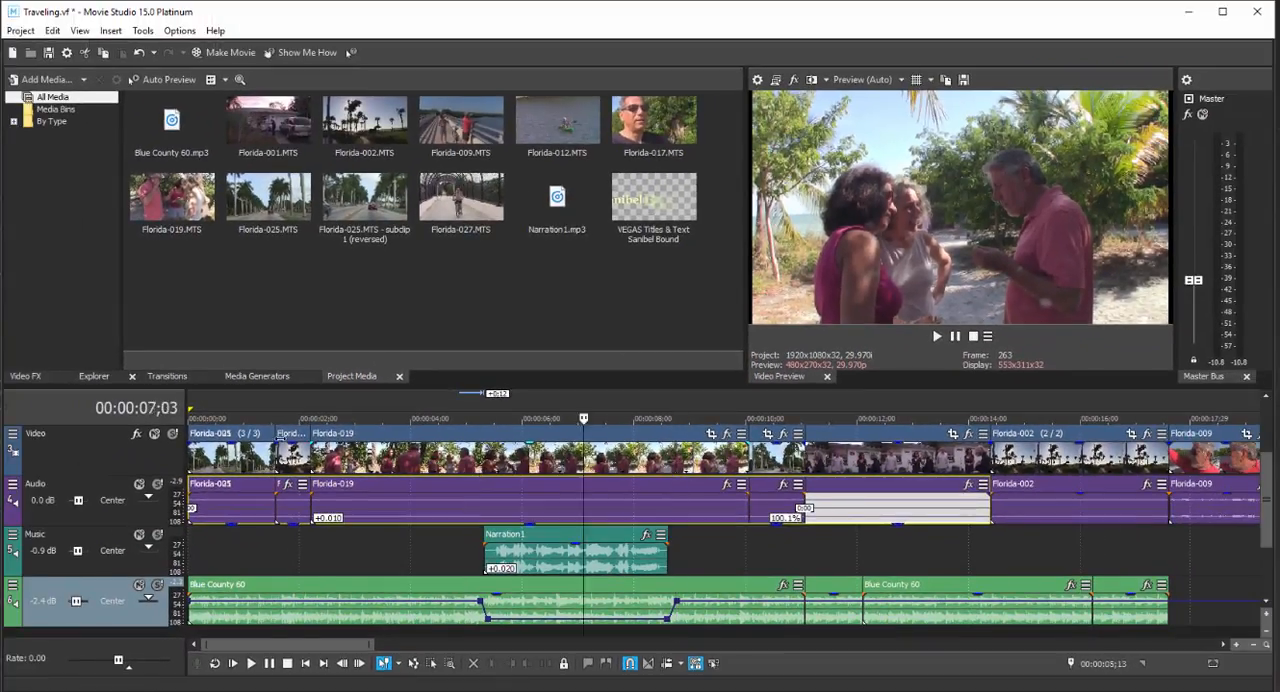
pyautogui.click(936, 336)
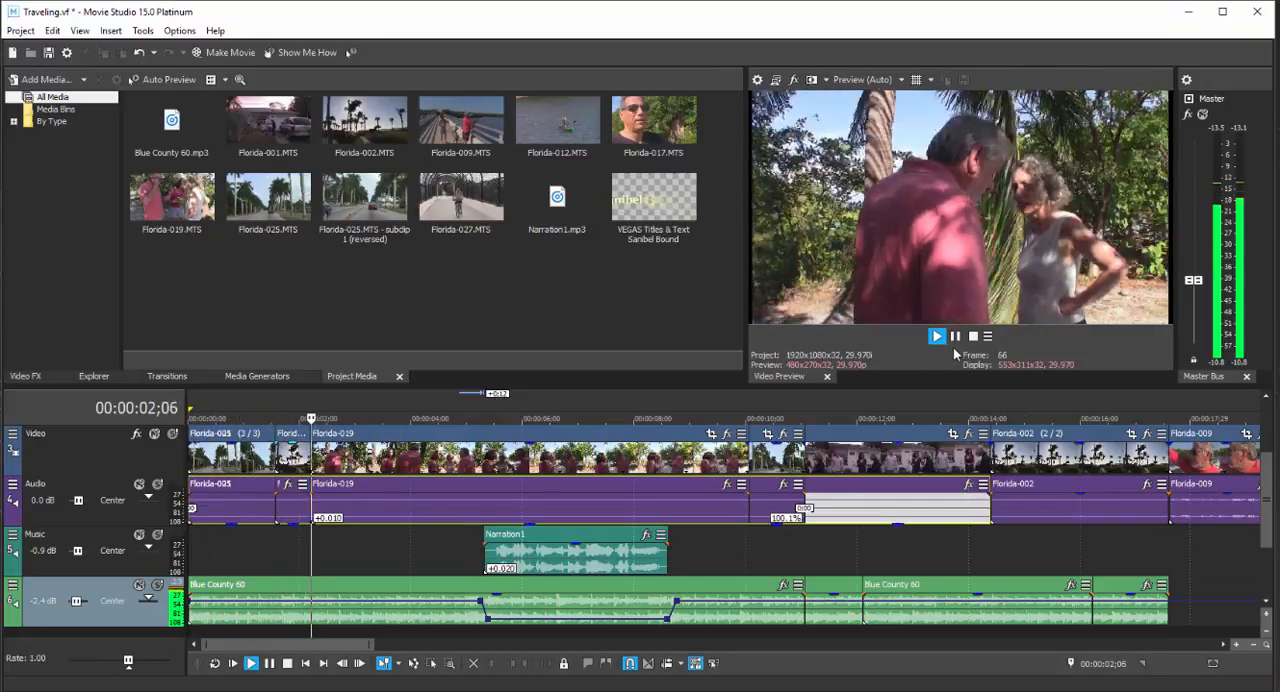
pyautogui.click(936, 336)
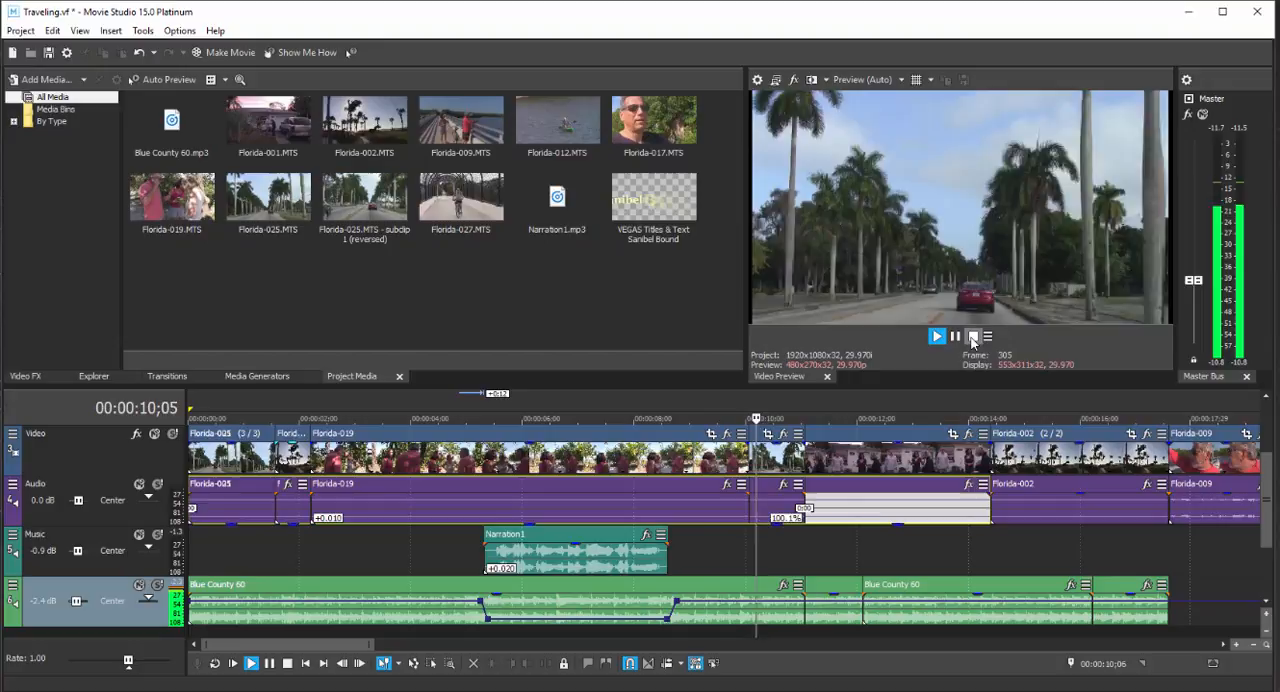
pyautogui.click(972, 336)
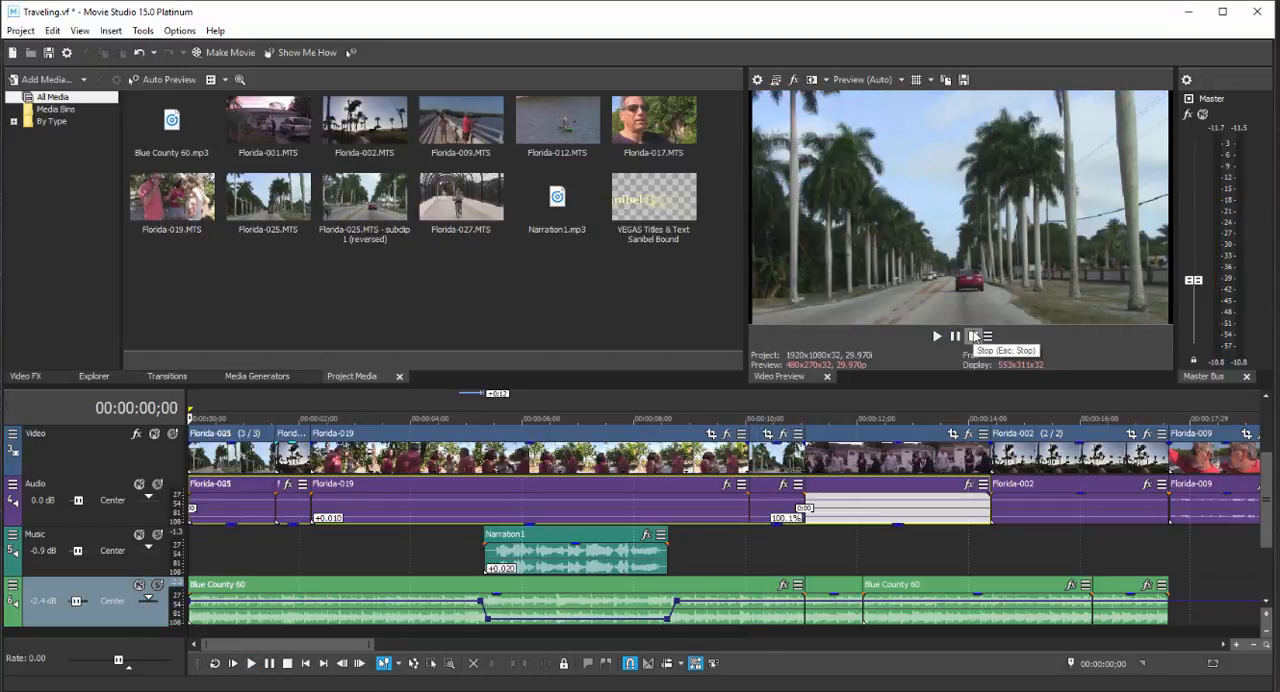